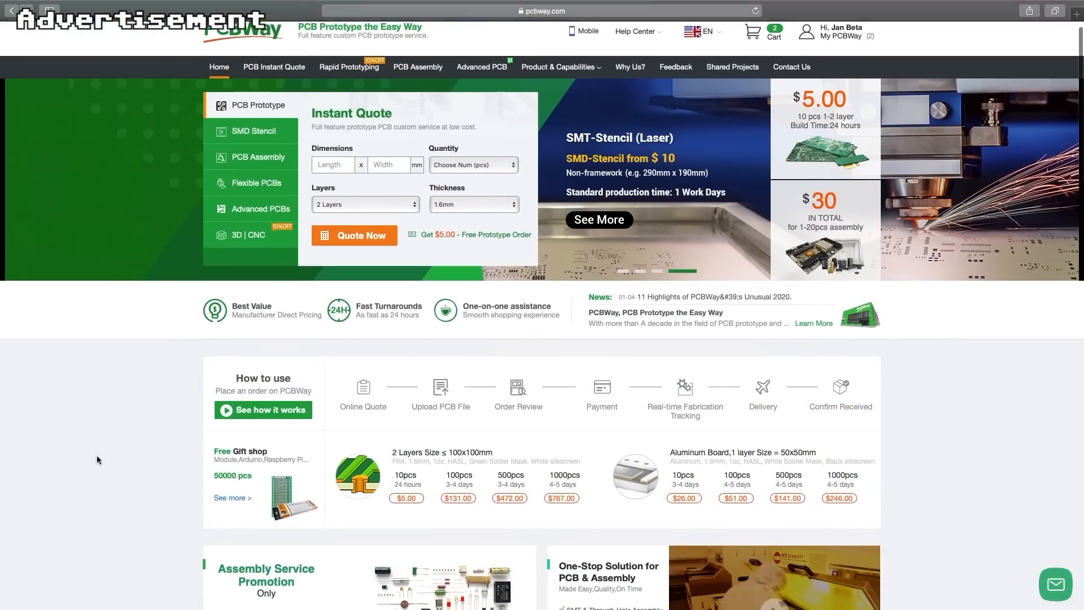
Reach the Assembly Service Promotion box and start a $30 assembly quote via Quote Now.
scroll(down, 3)
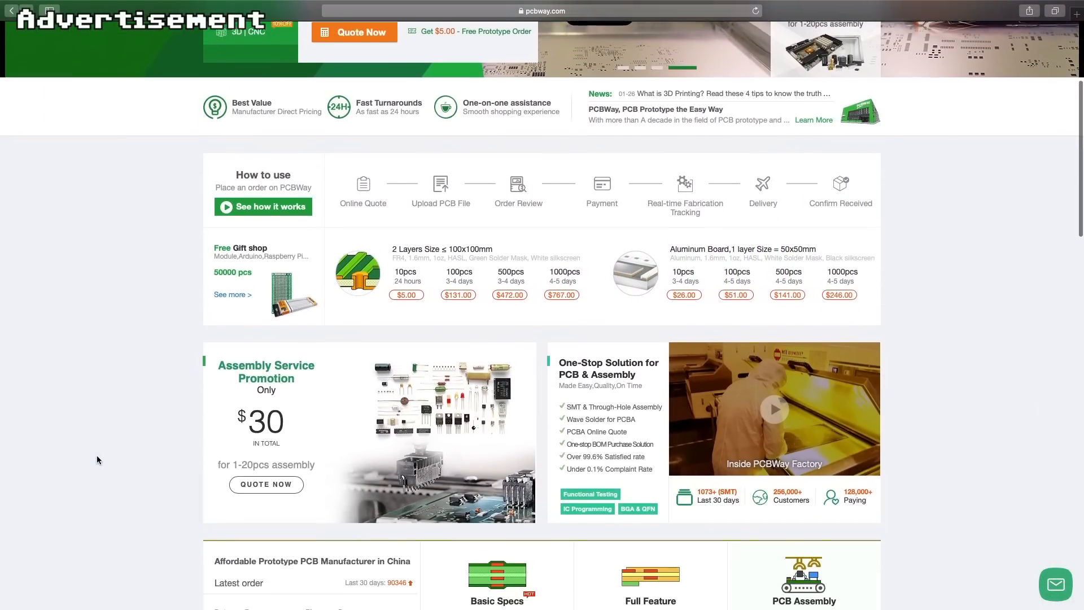
scroll(down, 3)
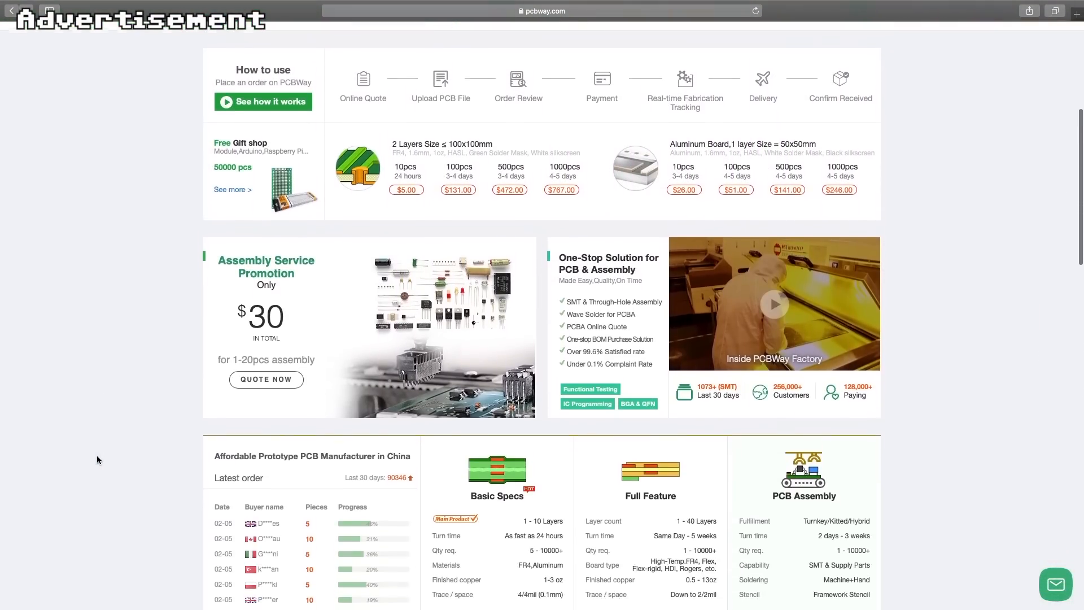
scroll(down, 3)
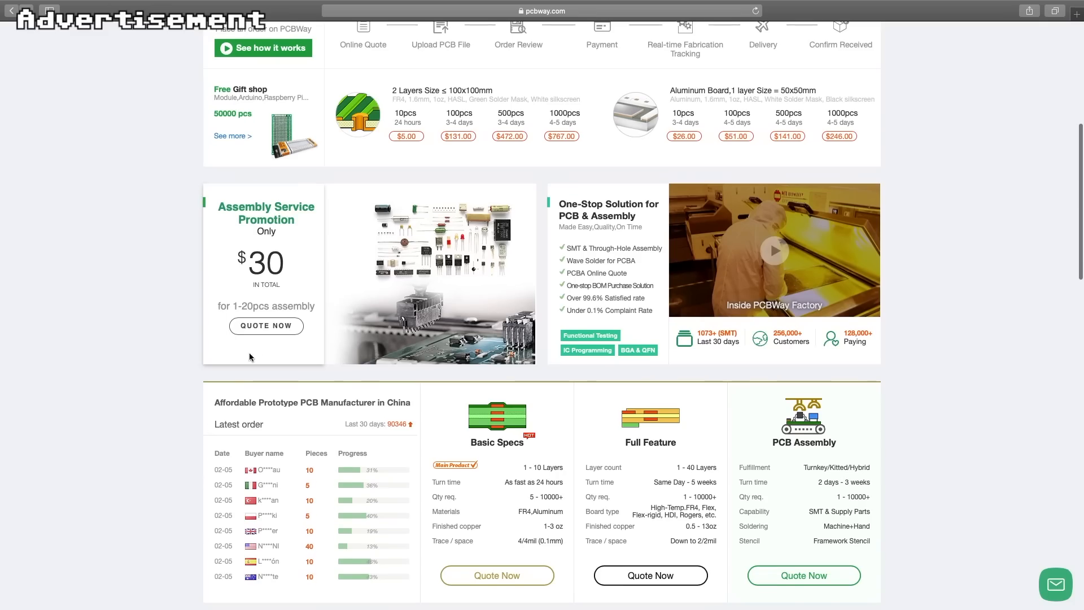
click(266, 325)
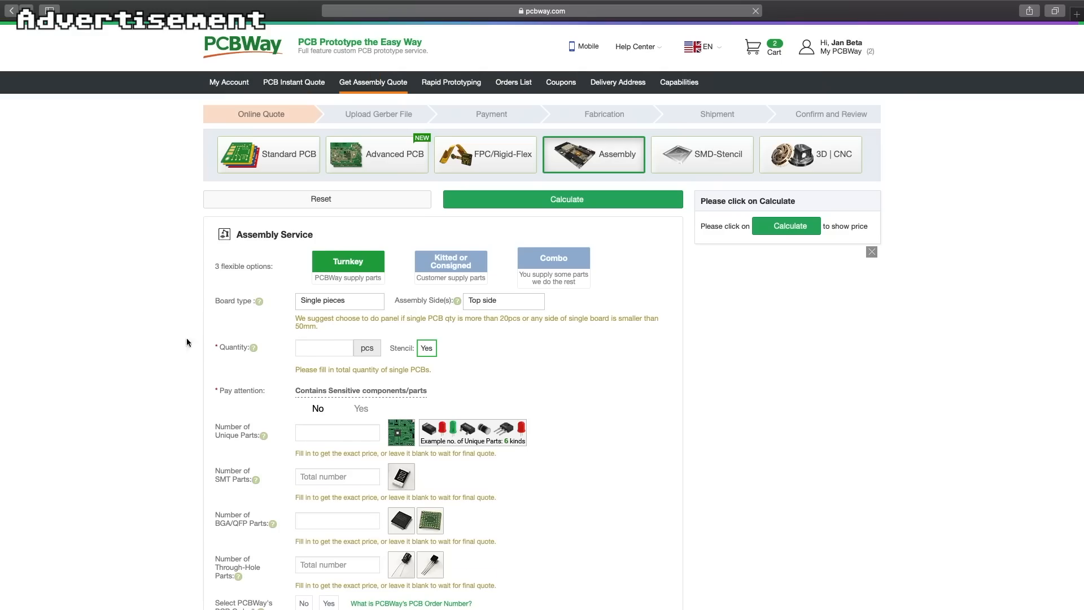